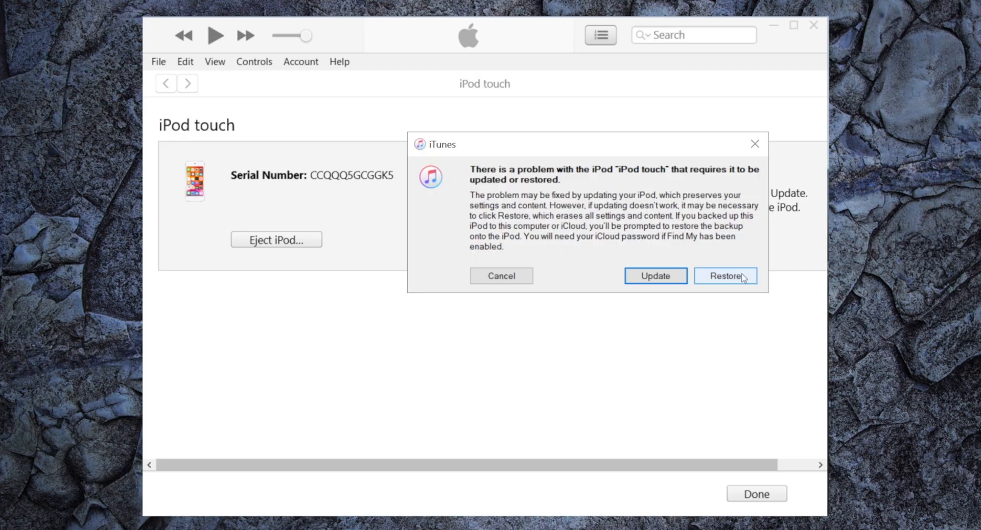
Choose Restore for the disabled iPod touch and confirm Restore and Update
left_click(724, 276)
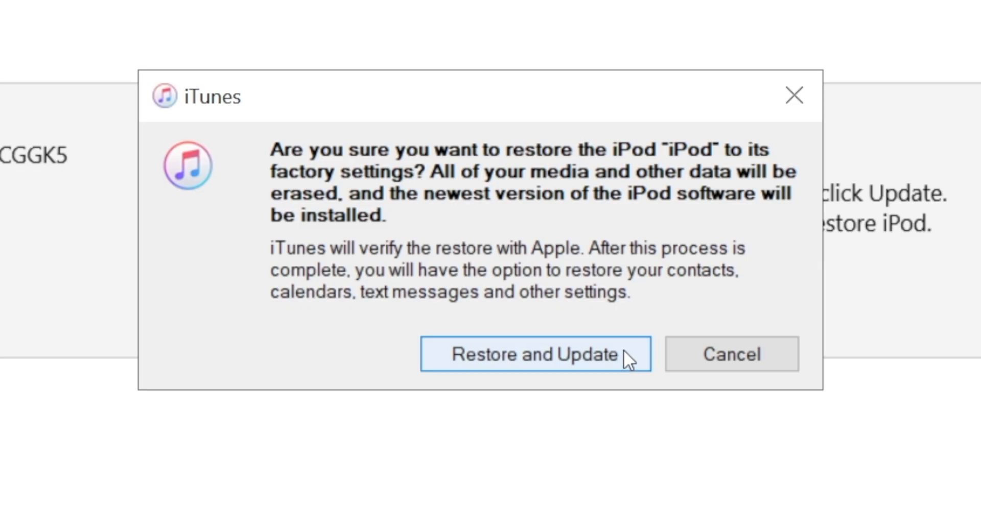
left_click(535, 354)
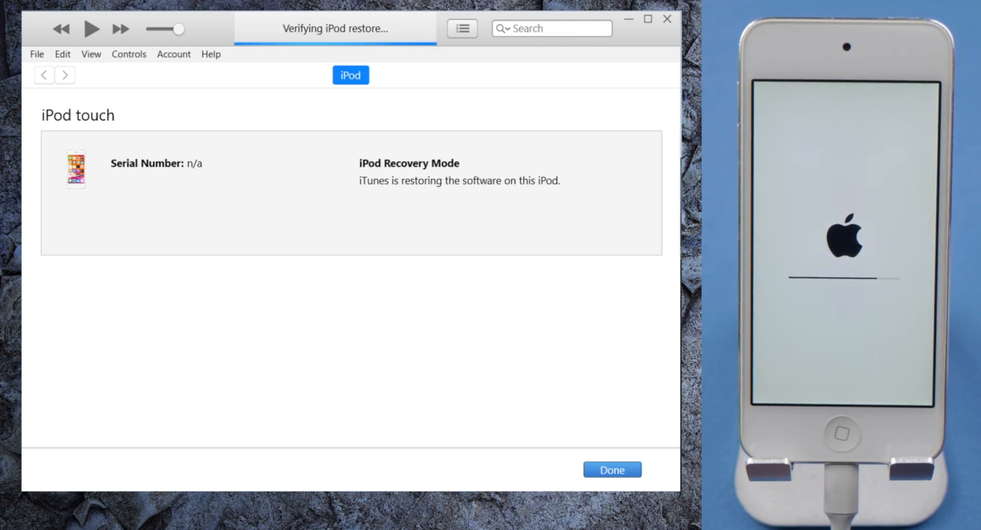
left_click(611, 469)
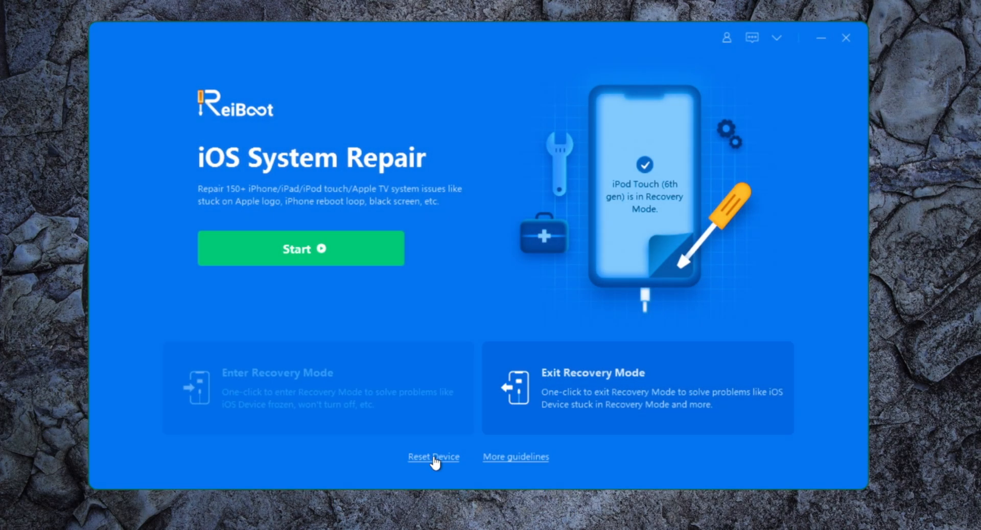
Factory-reset the iPod Touch in ReiBoot, downloading firmware 12.5.5 and confirming the reset
left_click(433, 457)
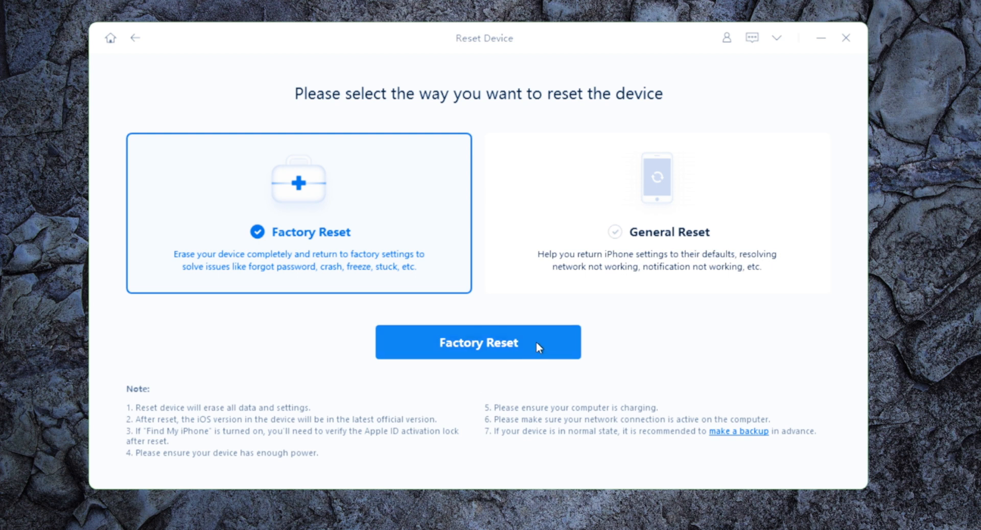
left_click(477, 342)
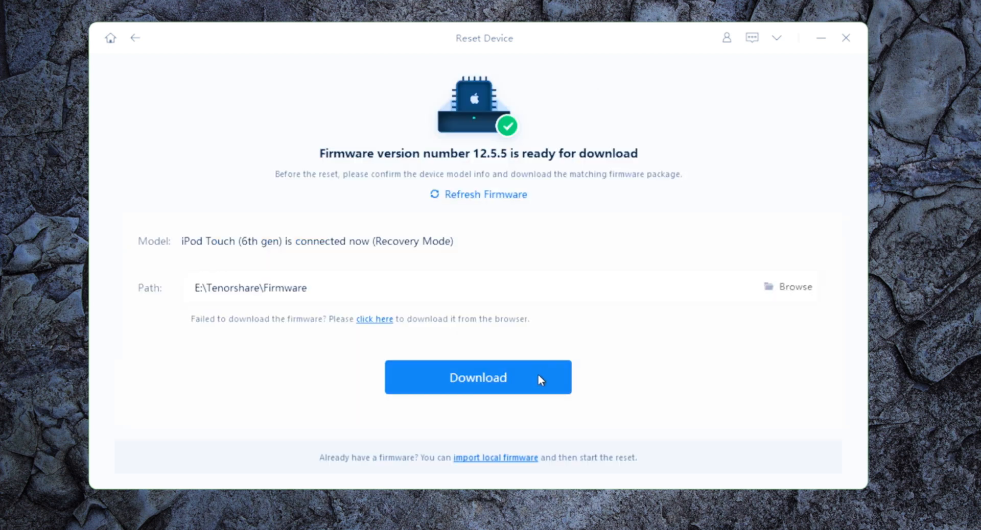
left_click(477, 377)
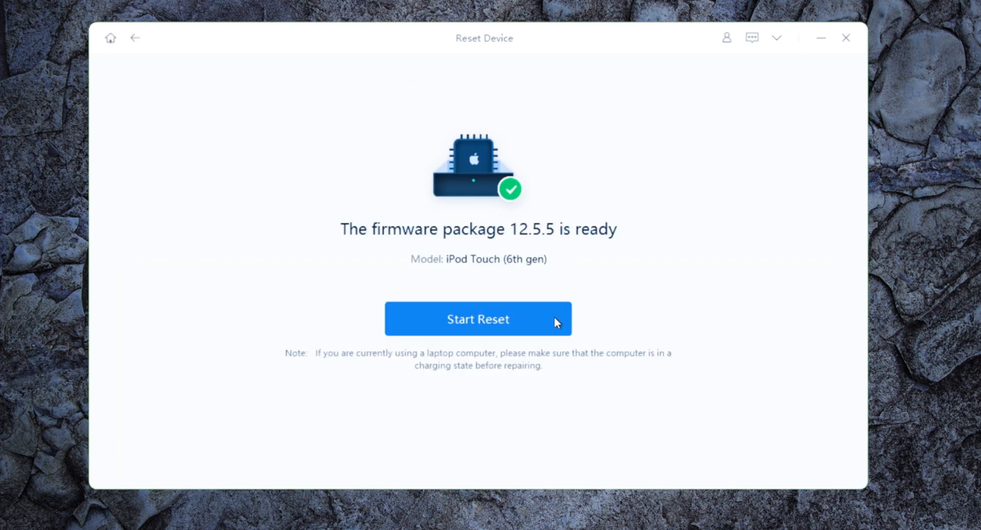
left_click(477, 319)
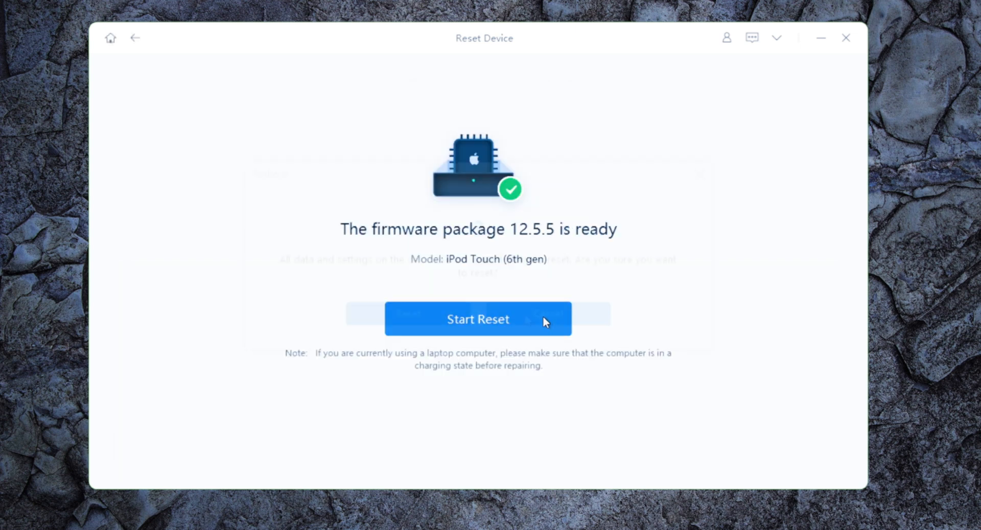
left_click(478, 319)
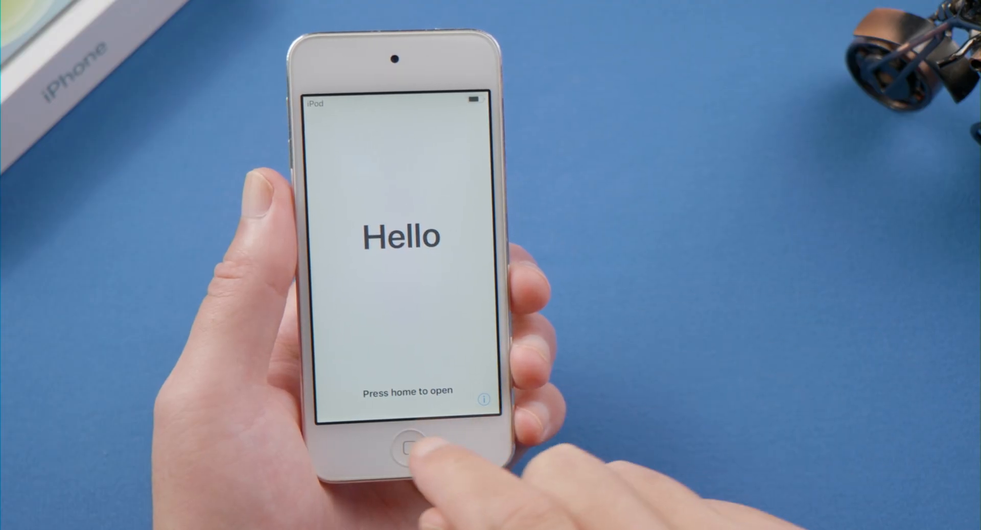
Press Home on the Hello screen and tap Get Started on the iPod touch
left_click(403, 445)
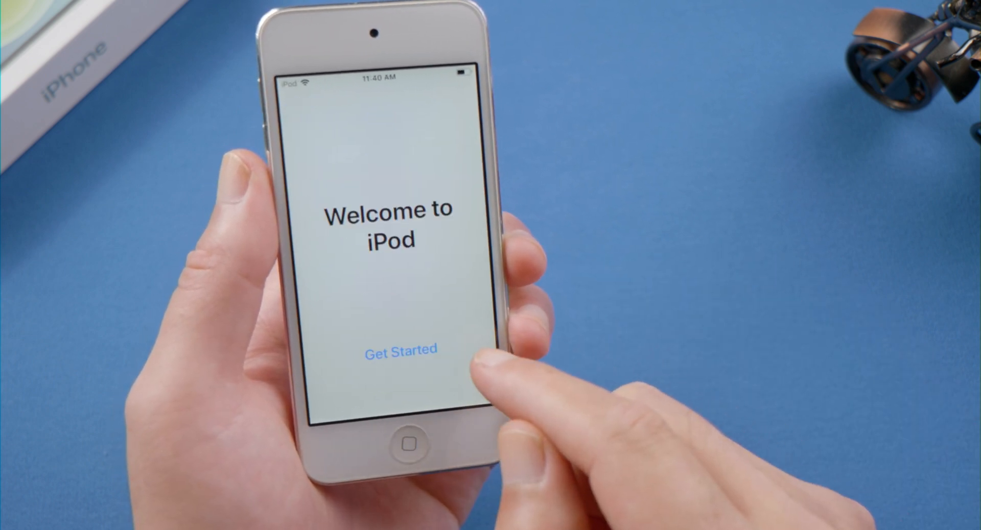
left_click(399, 349)
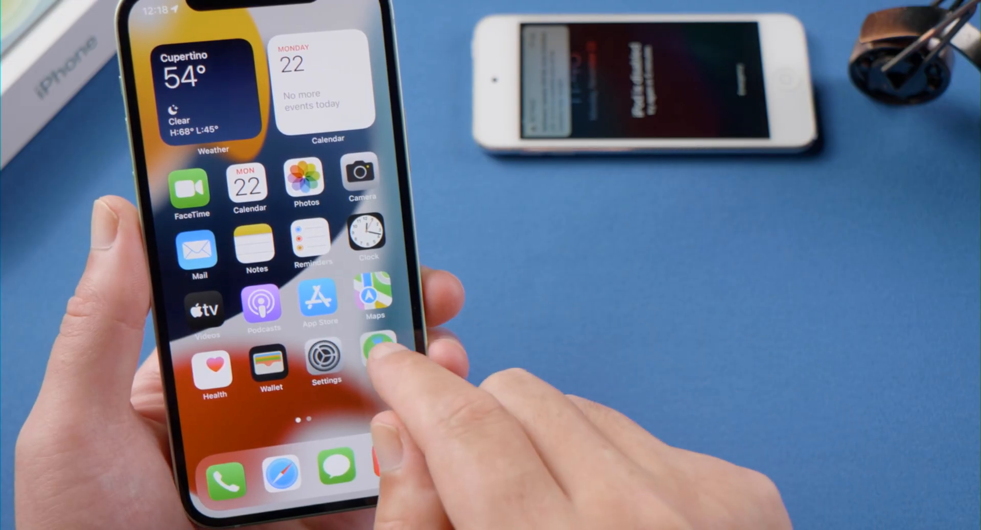
Launch Find My on the iPhone and select the iPod touch under Devices
left_click(377, 357)
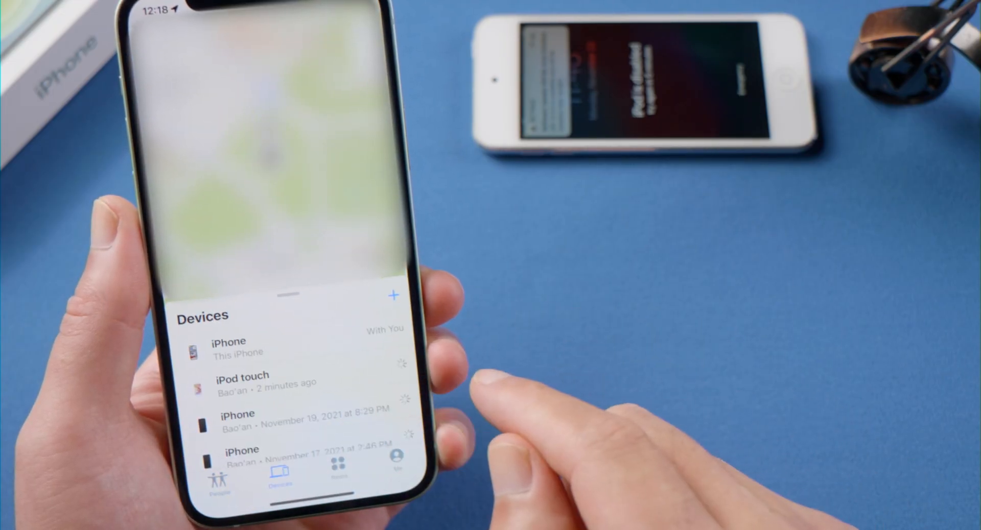
left_click(242, 379)
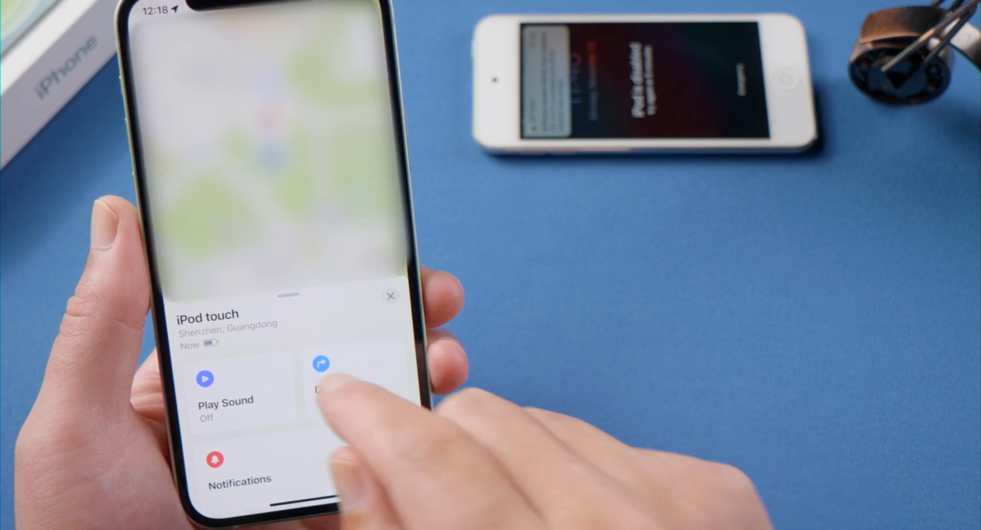